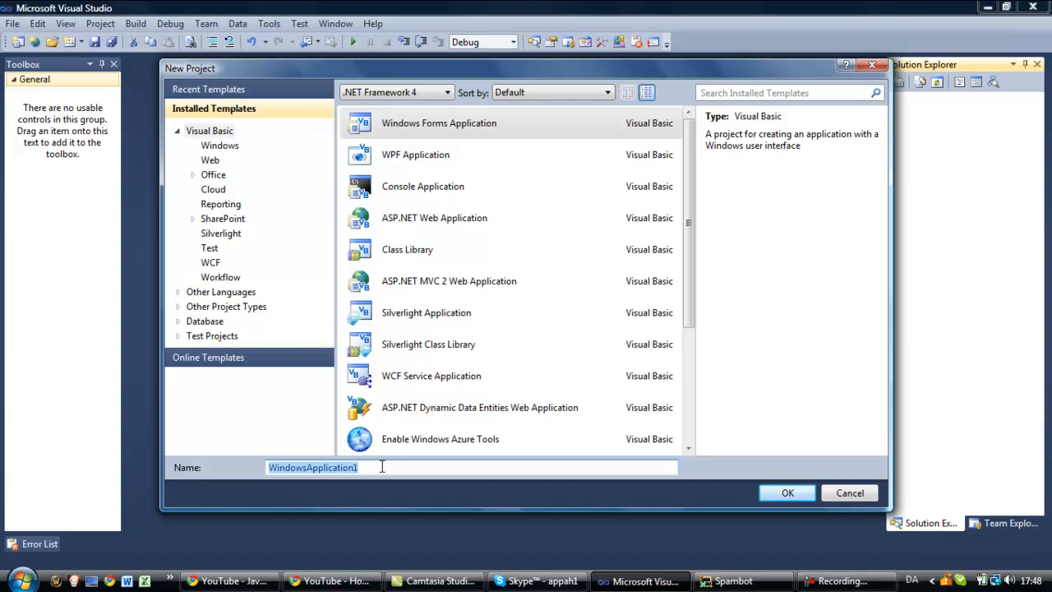
- Create a Visual Basic Windows Forms Application project named 'Login system'
{"action": "type", "text": "Login syste"}
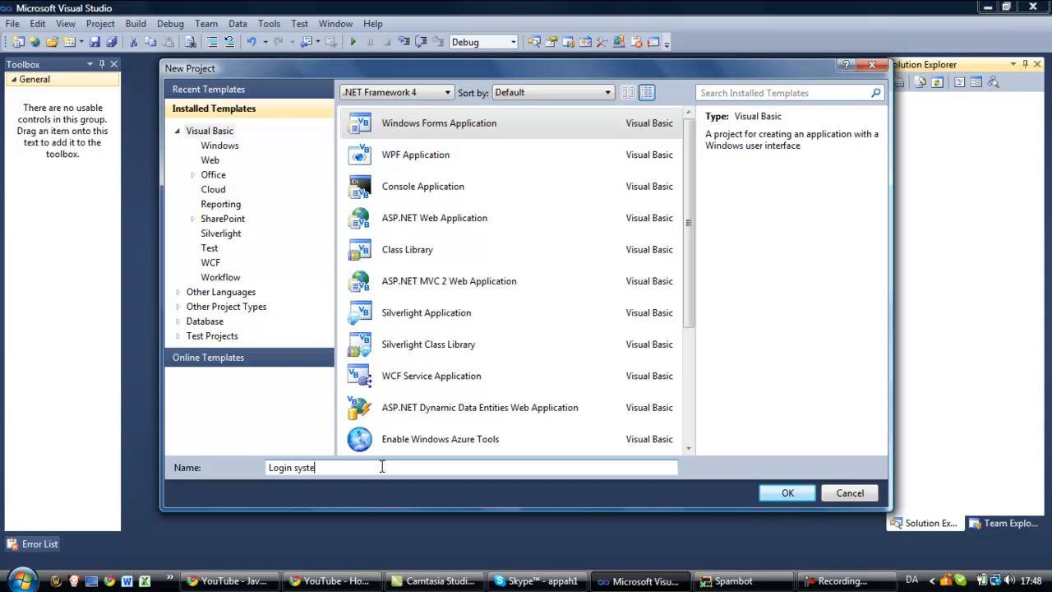
{"action": "left_click", "coordinate": [787, 492]}
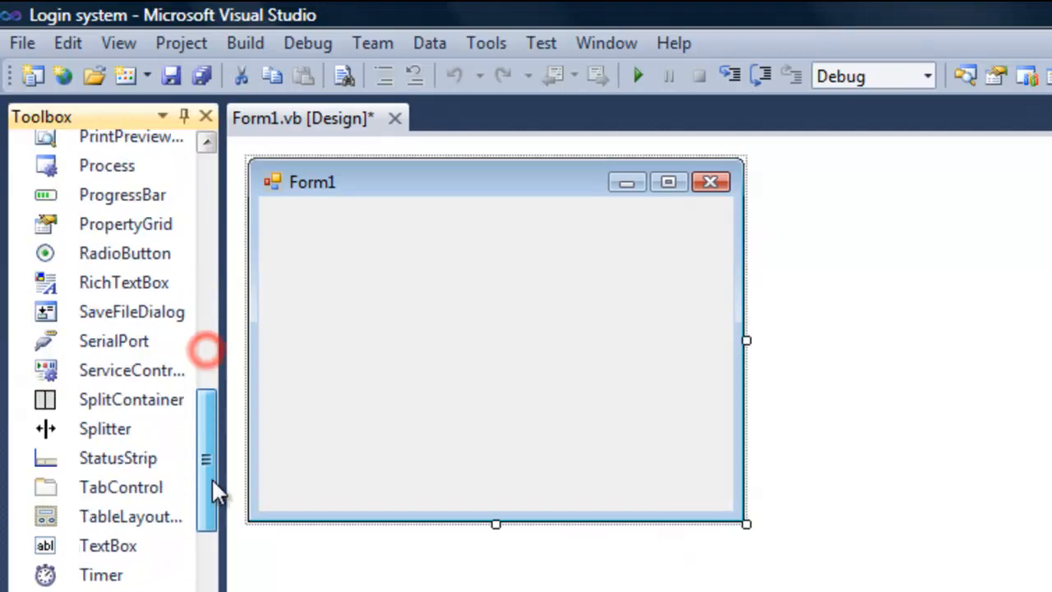
- Place a text box and Login and Quit buttons on Form1
{"action": "scroll", "scroll_direction": "down", "scroll_amount": 3}
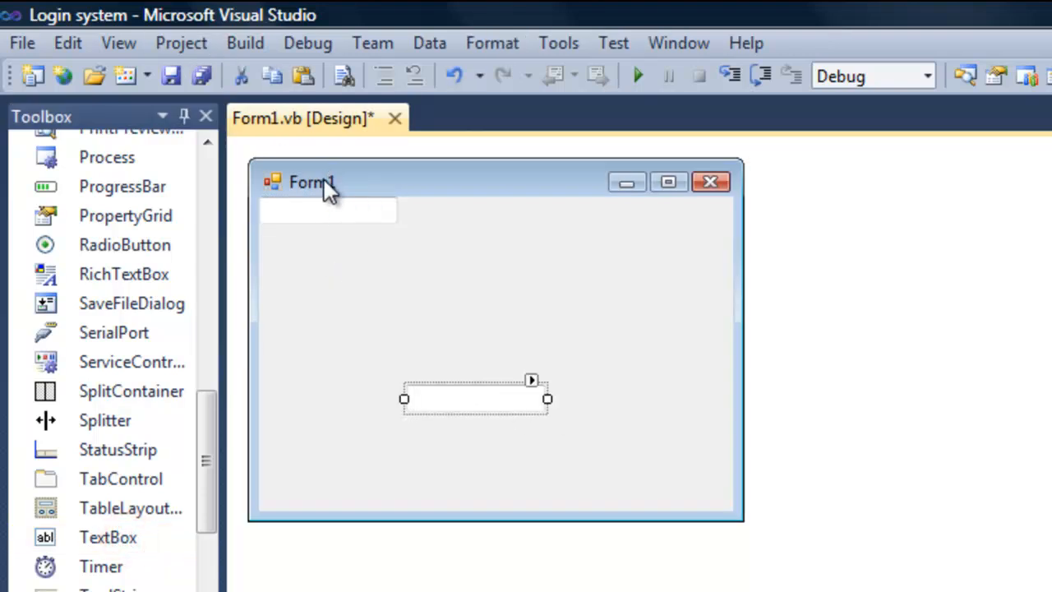
{"action": "left_click_drag", "start_coordinate": [329, 210], "coordinate": [475, 335]}
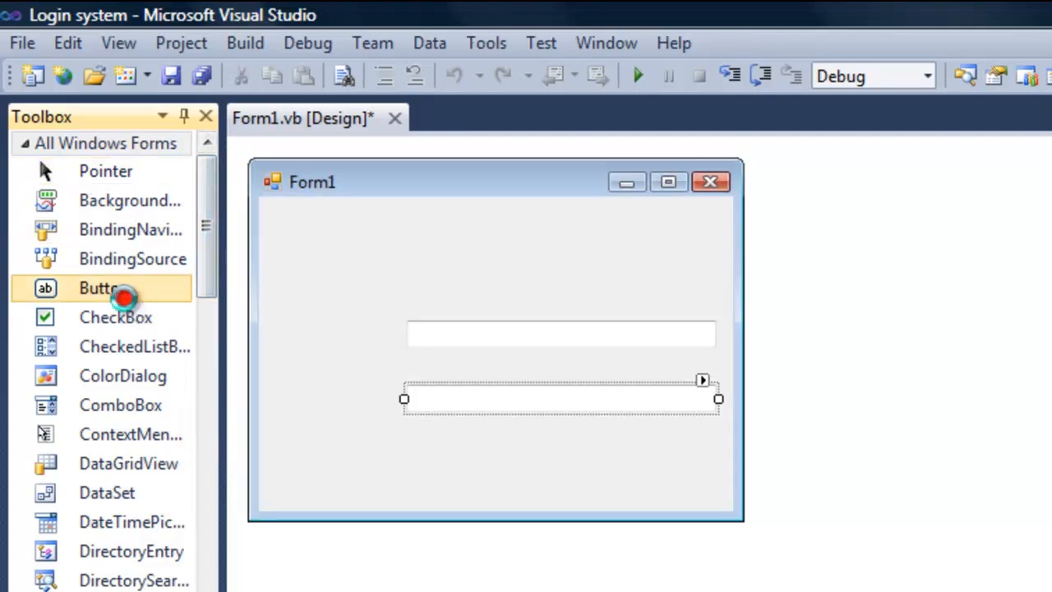
{"action": "left_click", "coordinate": [456, 478]}
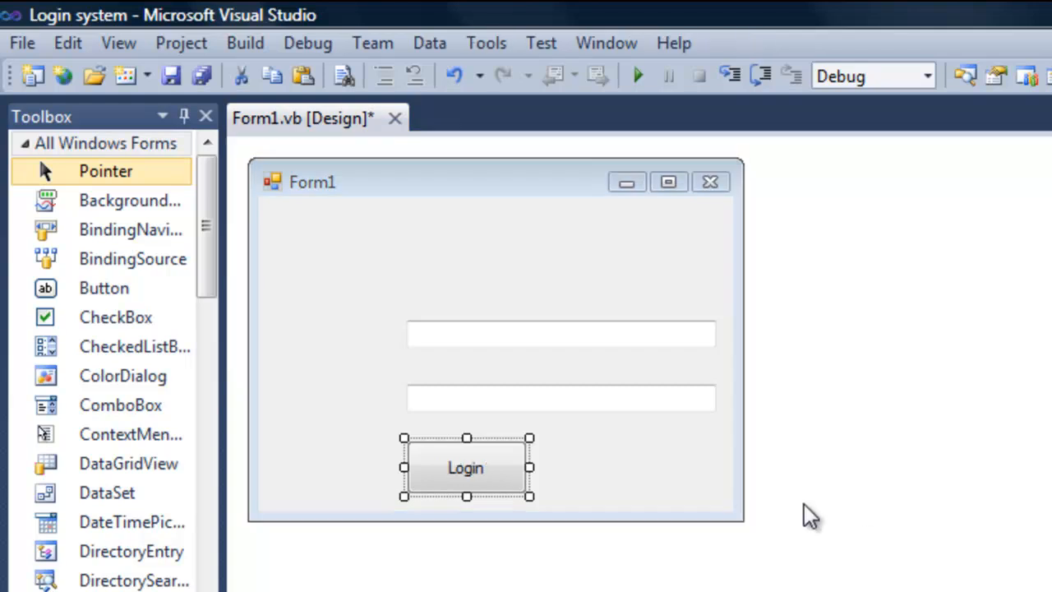
{"action": "left_click_drag", "start_coordinate": [465, 468], "coordinate": [494, 355]}
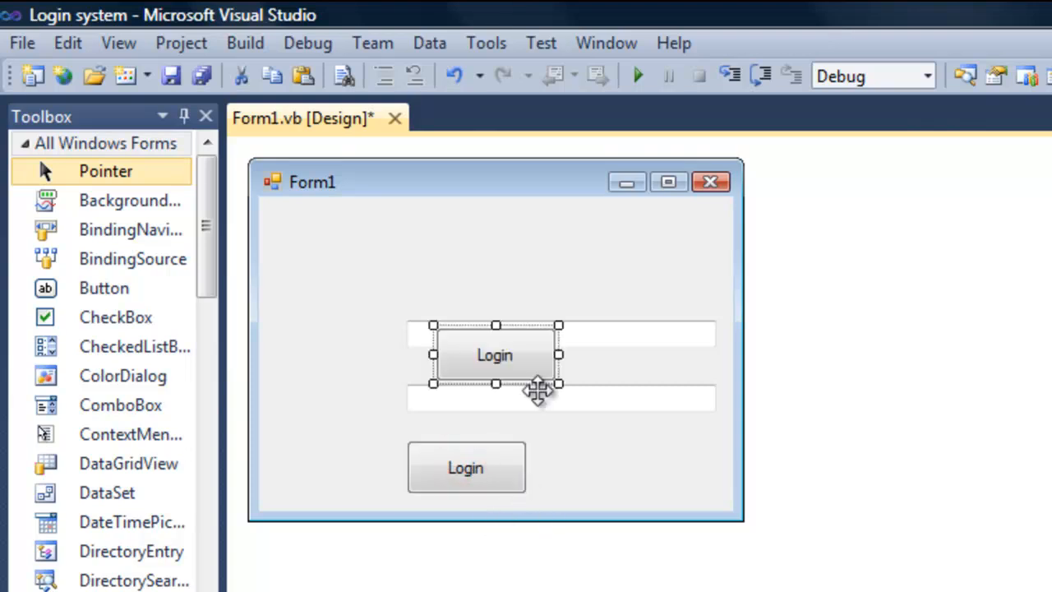
{"action": "left_click_drag", "start_coordinate": [494, 355], "coordinate": [654, 468]}
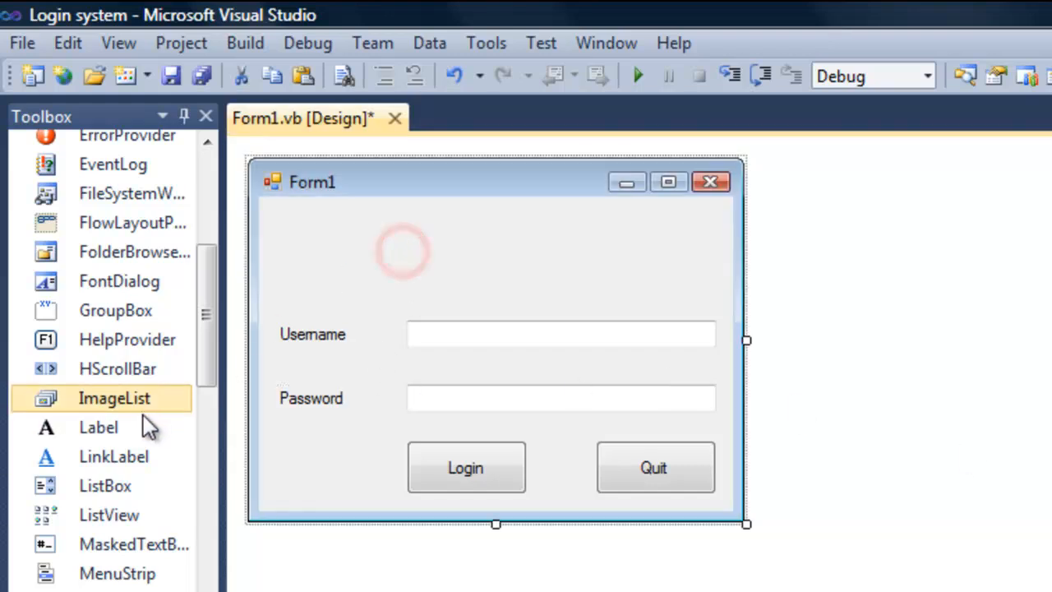
- Make Label3 an orange, size-20 'Login System' title, then open the Login button handler
{"action": "left_click", "coordinate": [427, 246]}
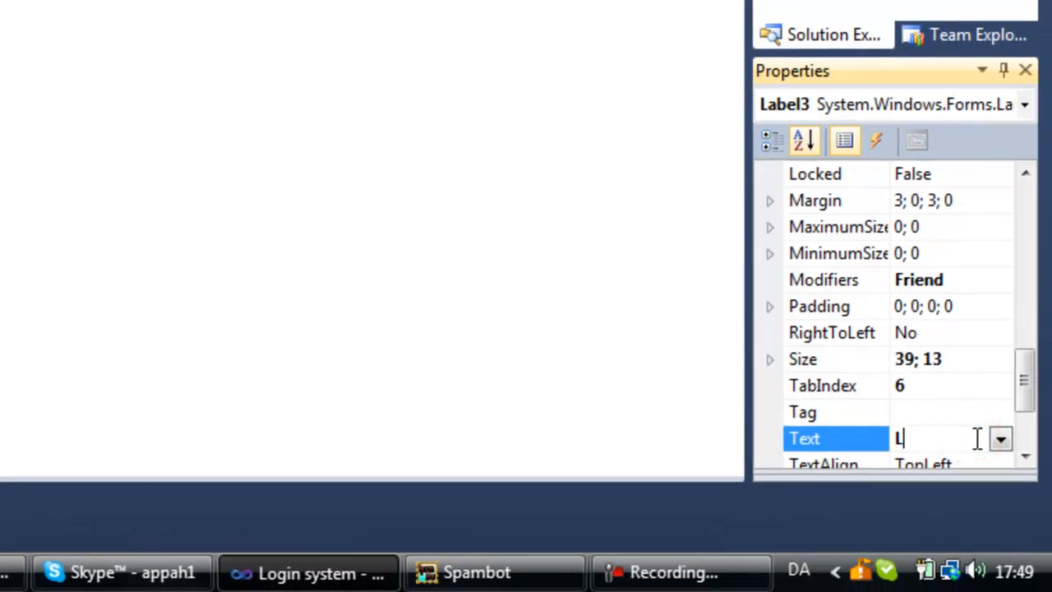
{"action": "type", "text": "ogin System"}
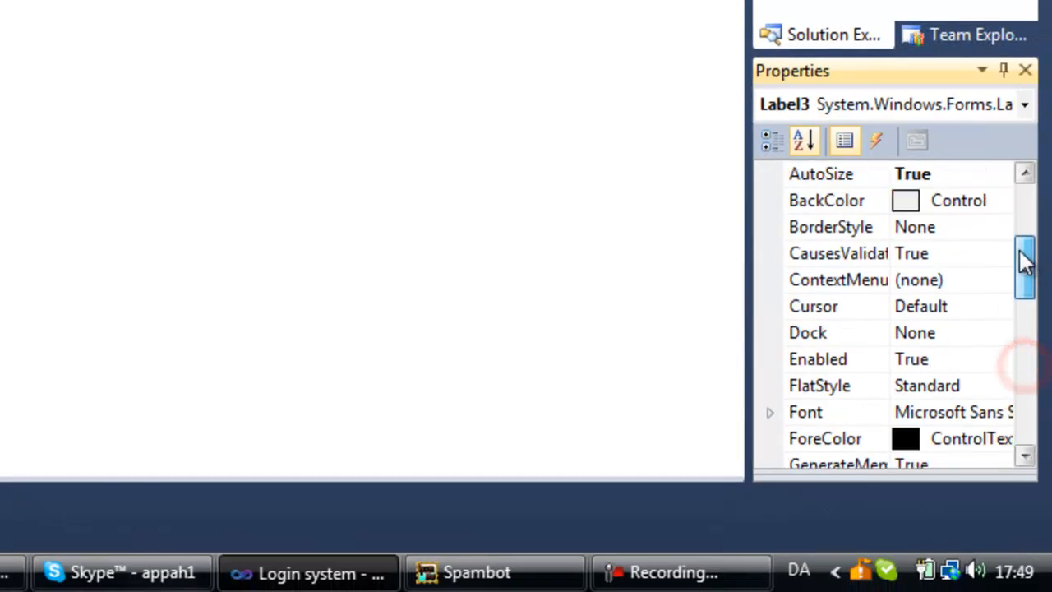
{"action": "scroll", "scroll_direction": "down", "scroll_amount": 3}
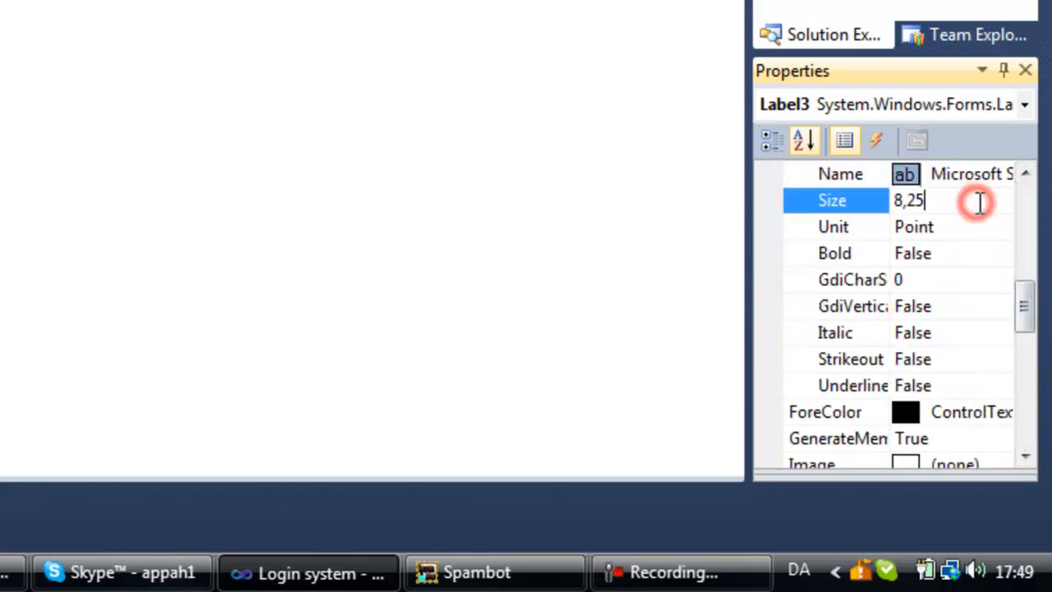
{"action": "type", "text": "20"}
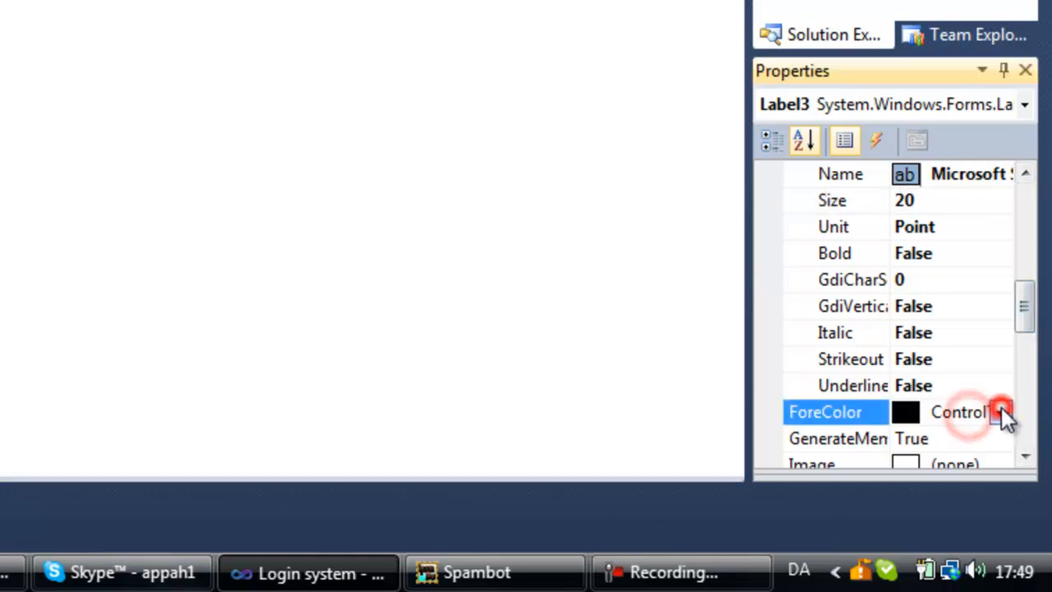
{"action": "left_click", "coordinate": [1000, 411]}
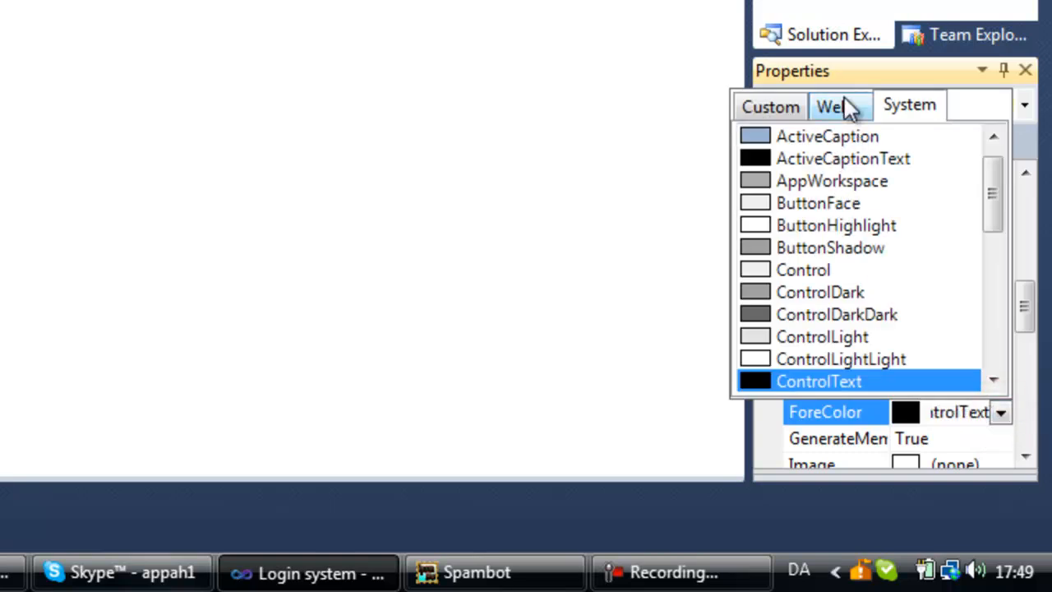
{"action": "left_click", "coordinate": [836, 105]}
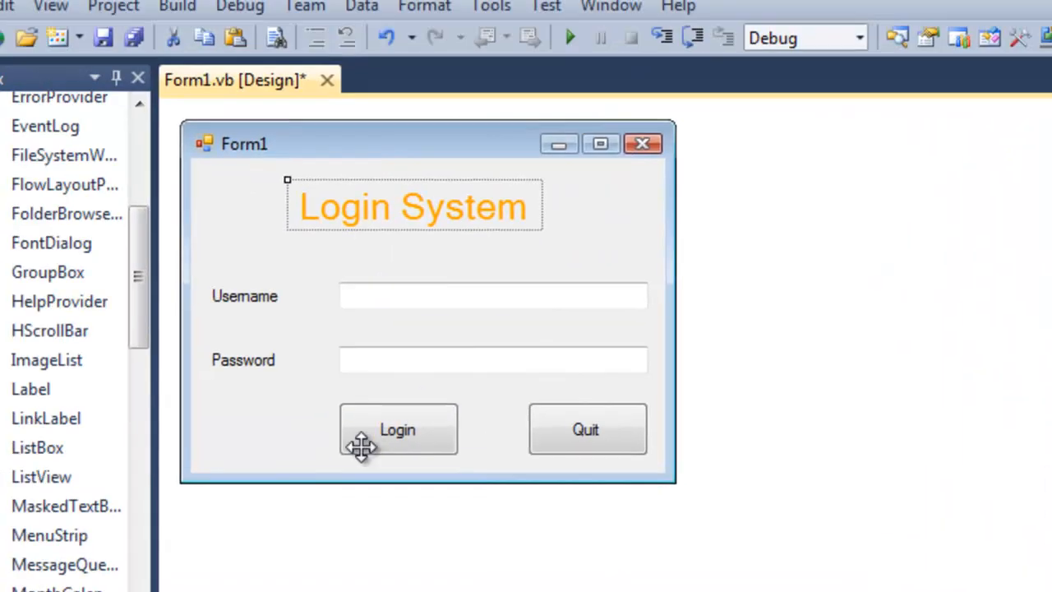
{"action": "double_click", "coordinate": [399, 429]}
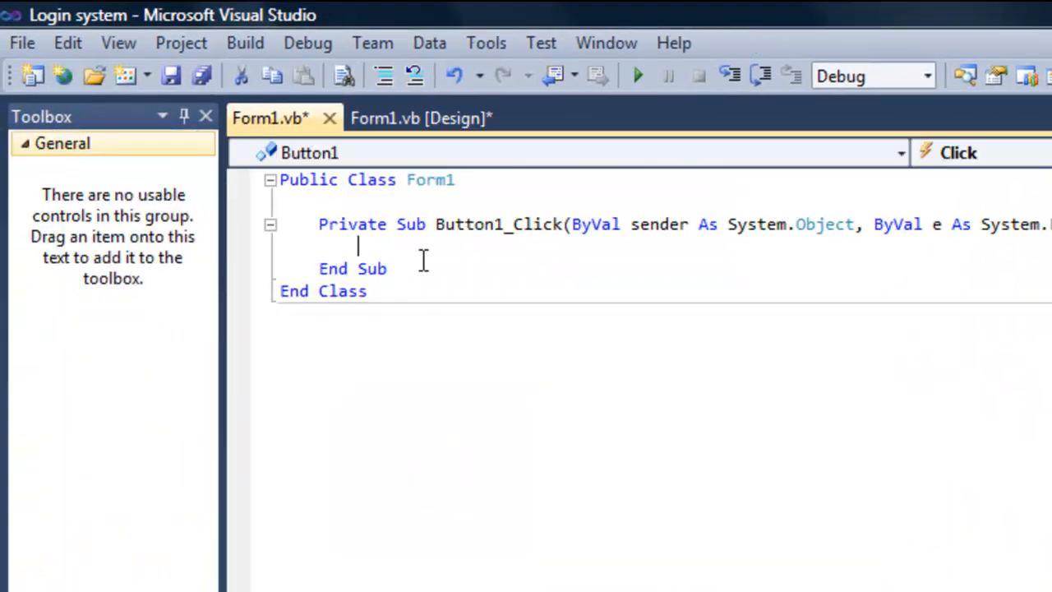
- Write If TextBox1.Text = "Gowy" and TextBox2.Text = "123" Then in Button1_Click
{"action": "type", "text": "If"}
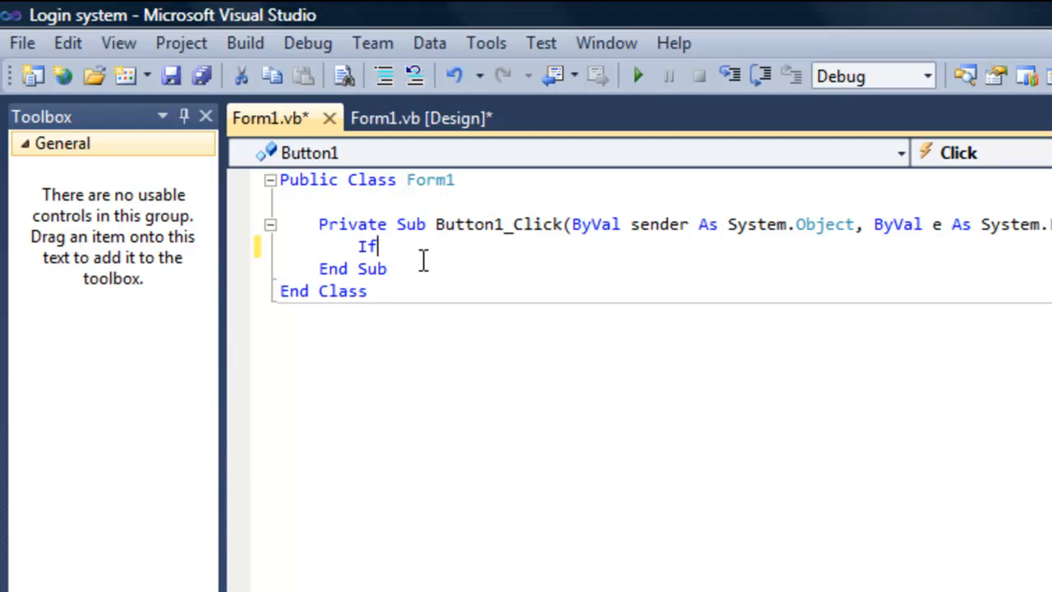
{"action": "type", "text": "\" \""}
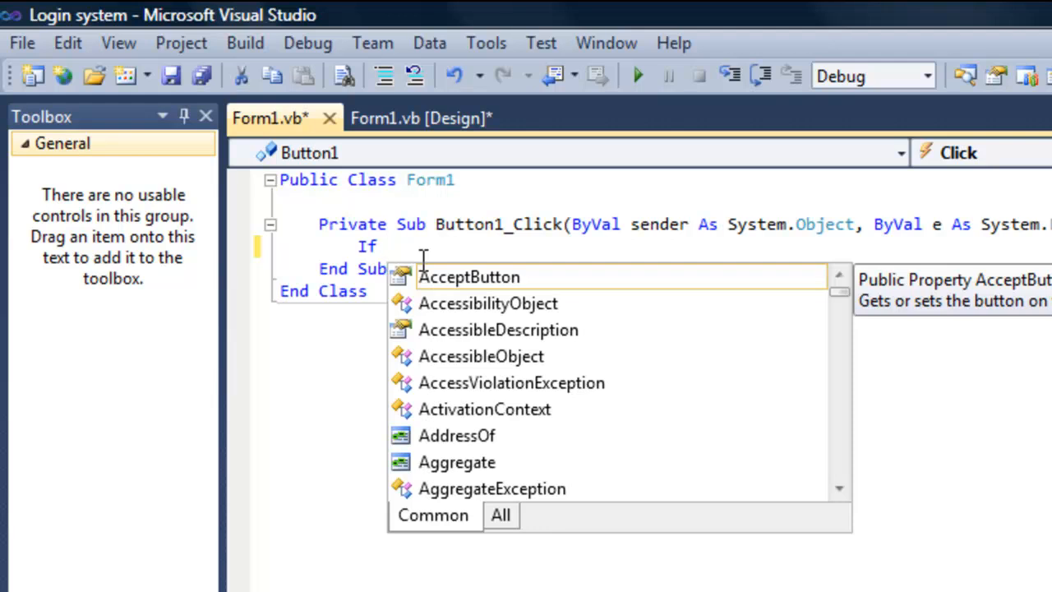
{"action": "type", "text": "TextBox1.Text"}
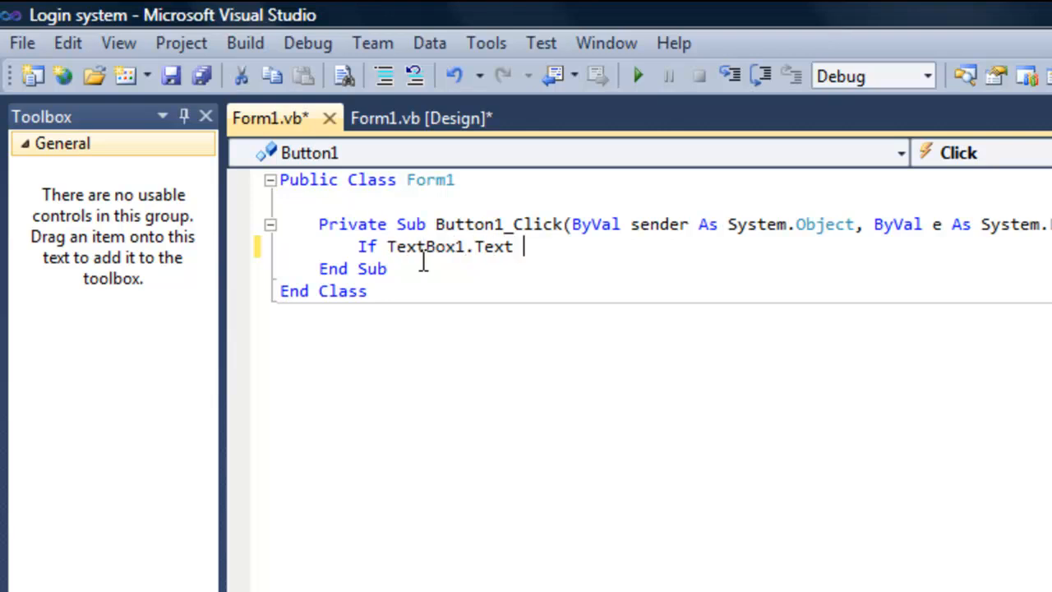
{"action": "type", "text": "= \""}
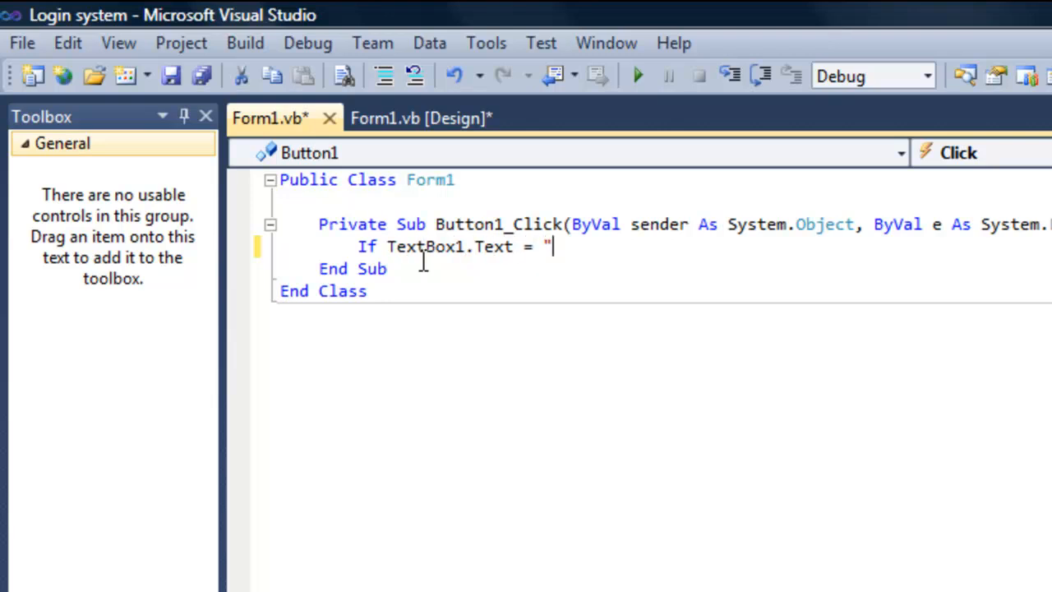
{"action": "type", "text": "Gowy\""}
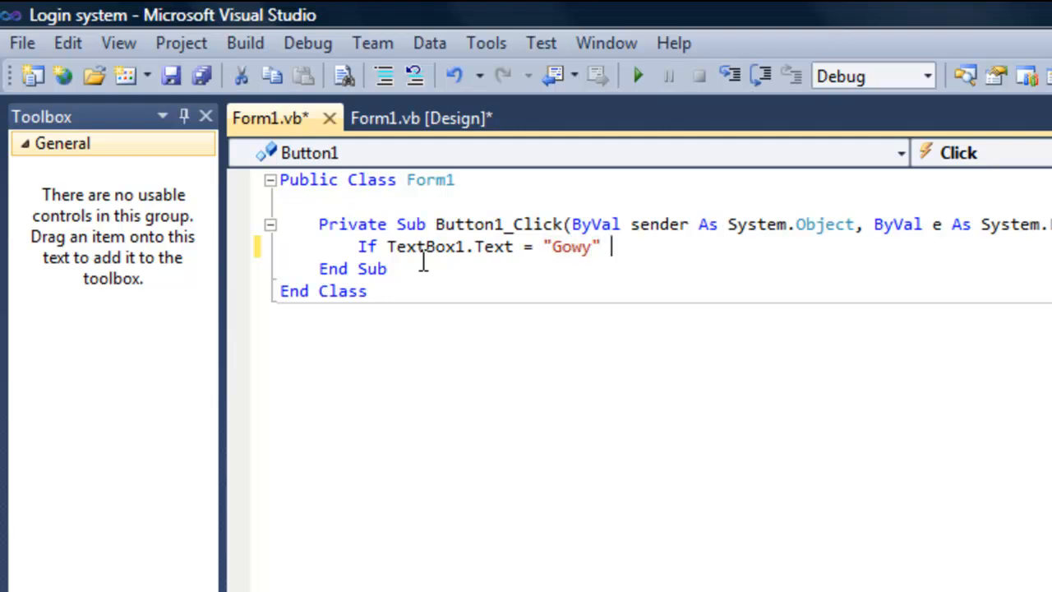
{"action": "type", "text": "and"}
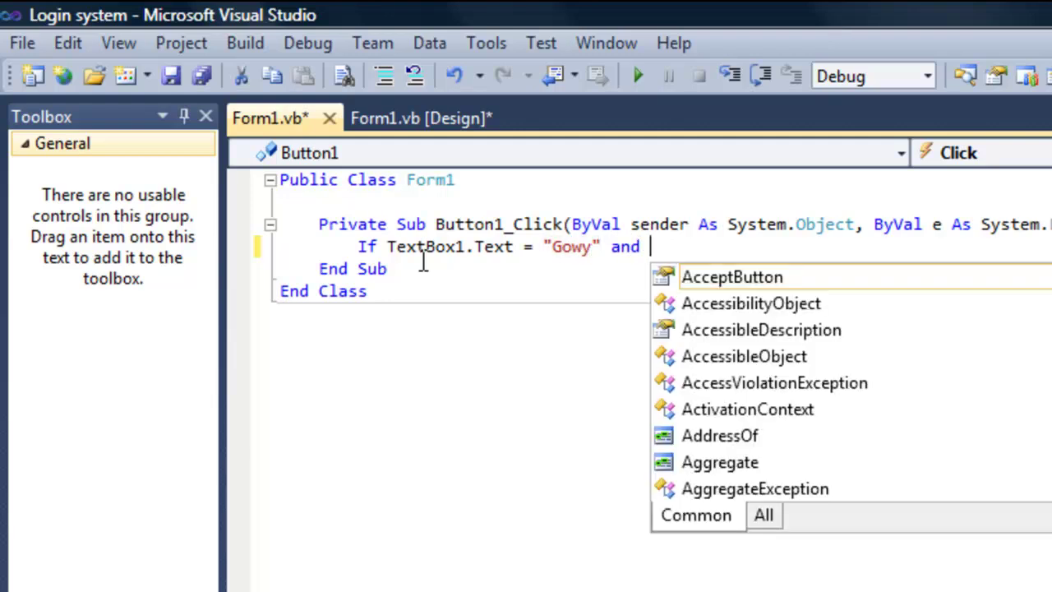
{"action": "type", "text": "TextBox2"}
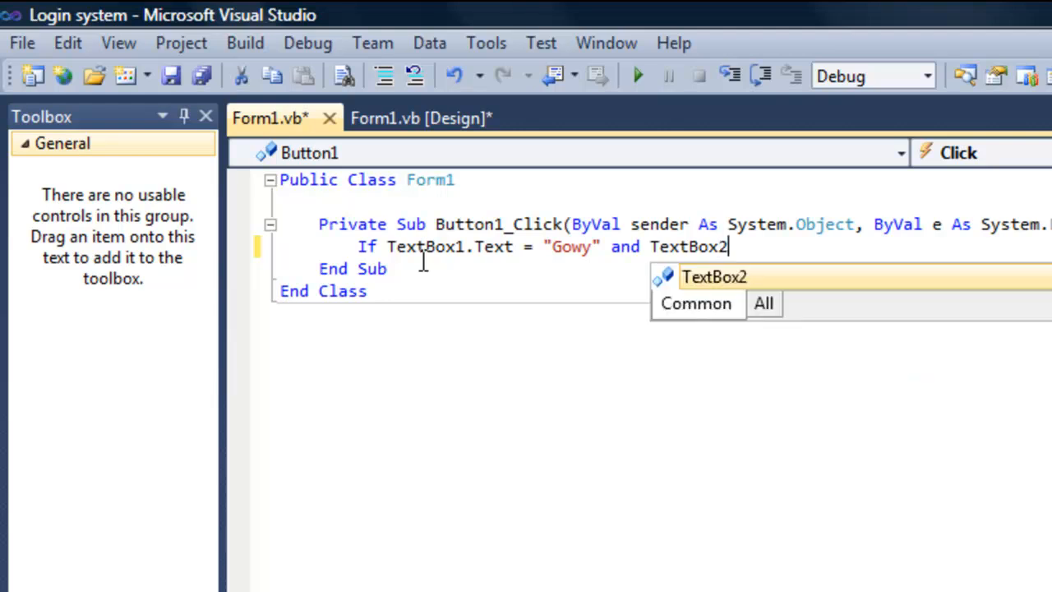
{"action": "type", "text": ".Text ="}
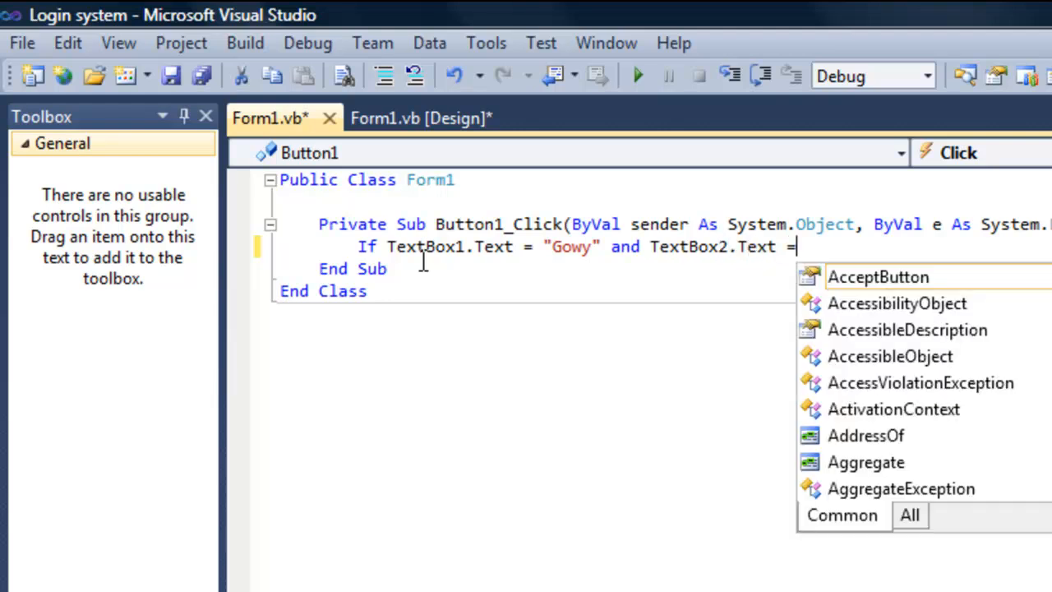
{"action": "type", "text": "\"123\""}
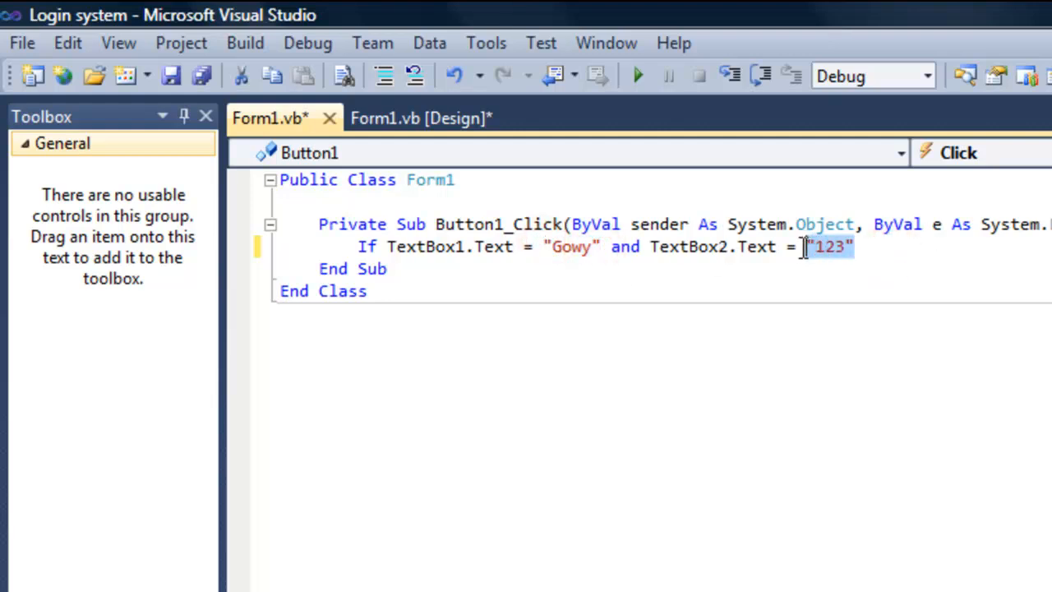
{"action": "type", "text": "Then"}
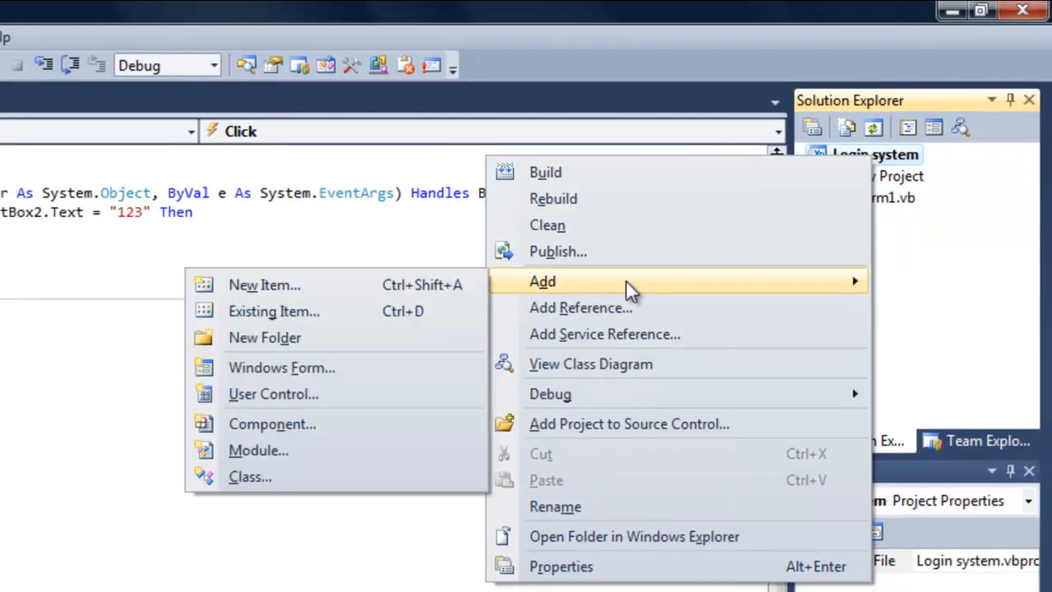
{"action": "mouse_move", "coordinate": [616, 295]}
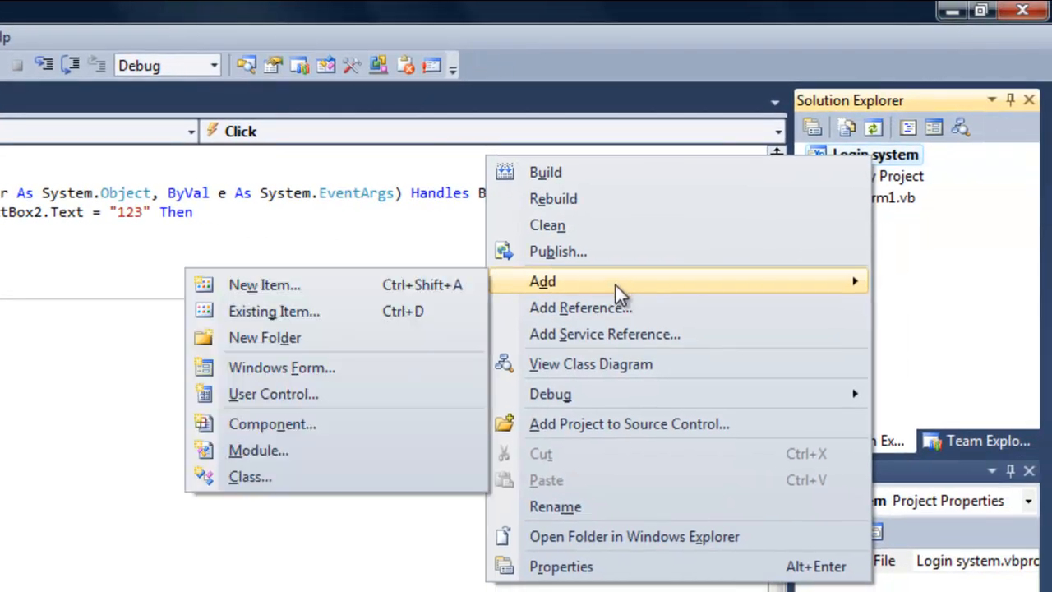
- Add a new Form2 to the project, make it taller, and return to Form1's code
{"action": "left_click", "coordinate": [263, 285]}
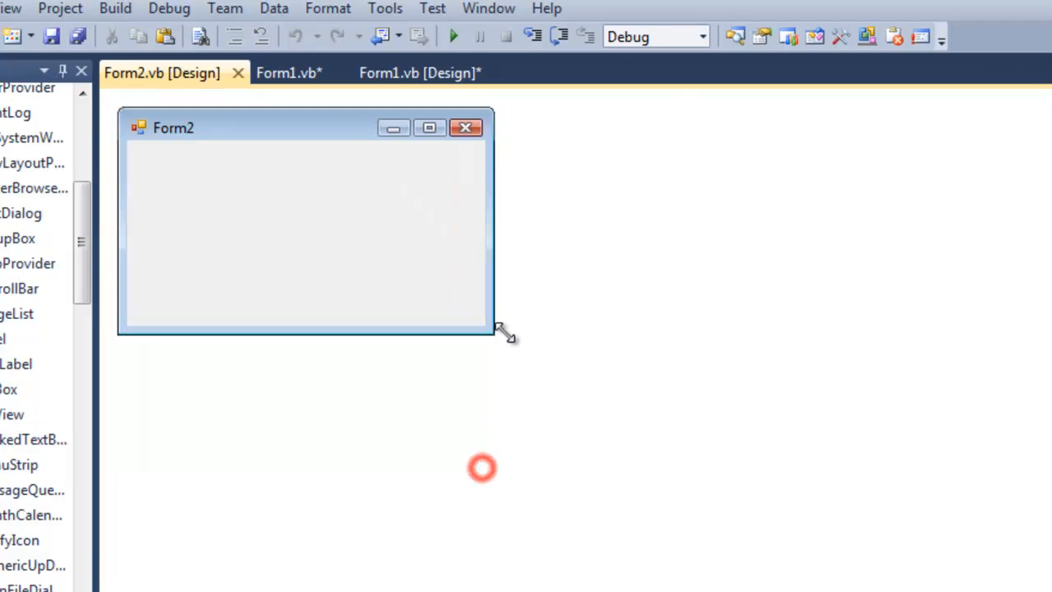
{"action": "left_click_drag", "start_coordinate": [500, 329], "coordinate": [479, 423]}
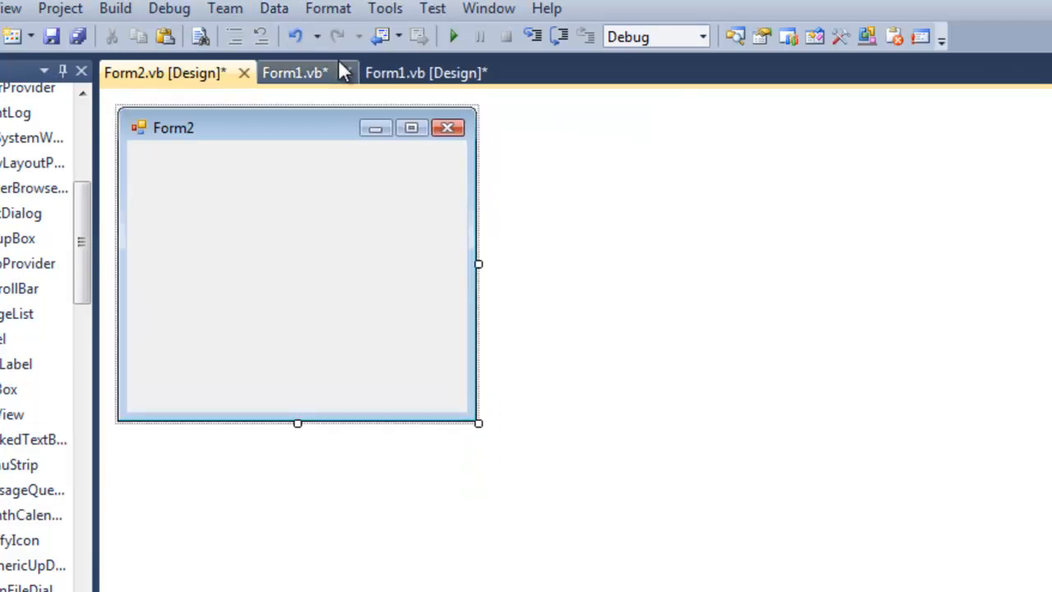
{"action": "mouse_move", "coordinate": [294, 72]}
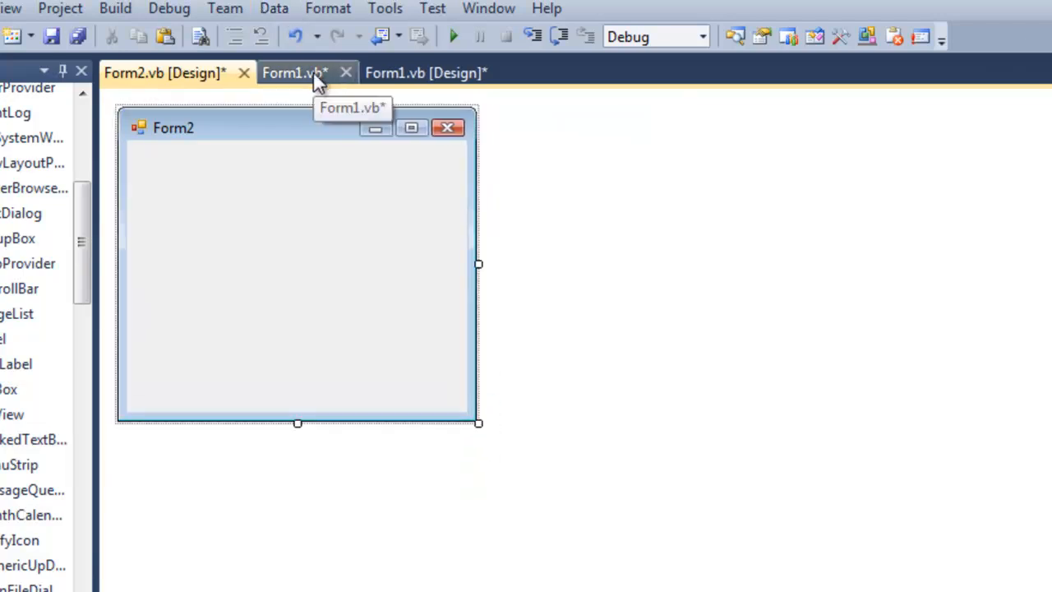
{"action": "mouse_move", "coordinate": [308, 74]}
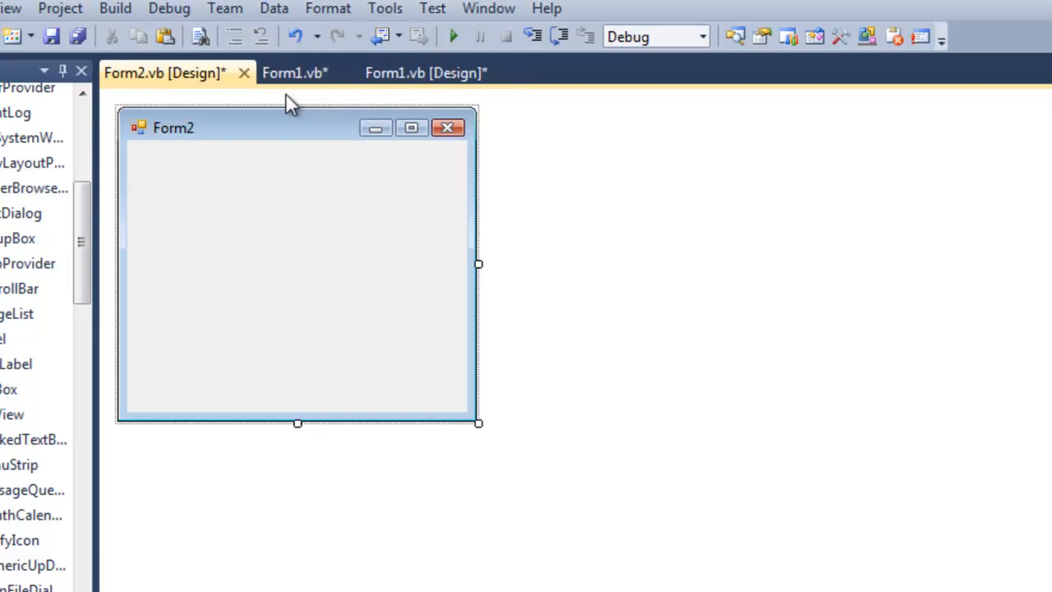
{"action": "left_click", "coordinate": [293, 72]}
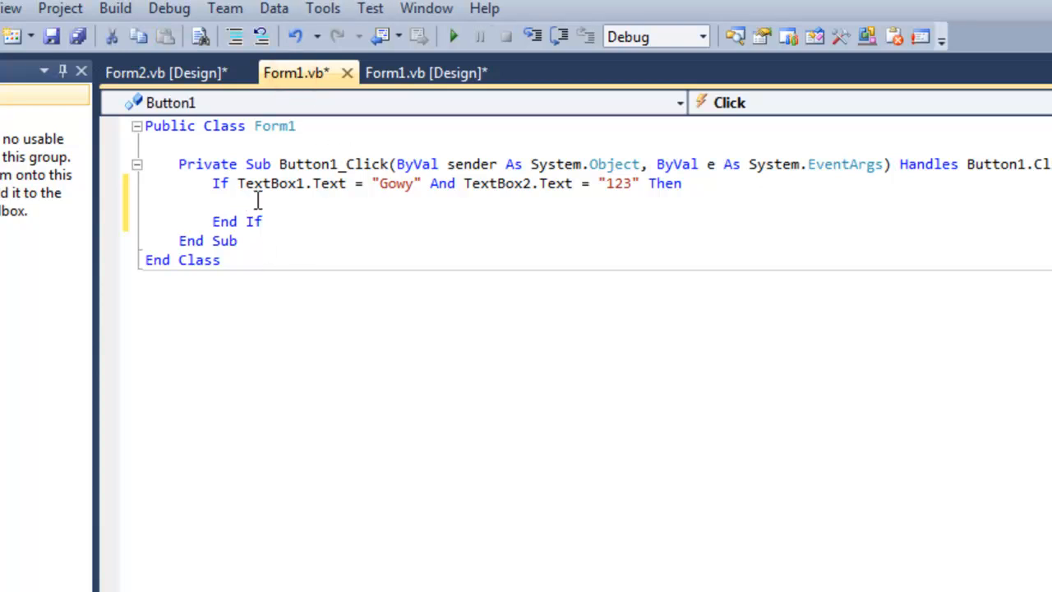
- Call Form2.Show() and Me.Hide() inside the If block of the Login handler
{"action": "left_click_drag", "start_coordinate": [237, 183], "coordinate": [644, 183]}
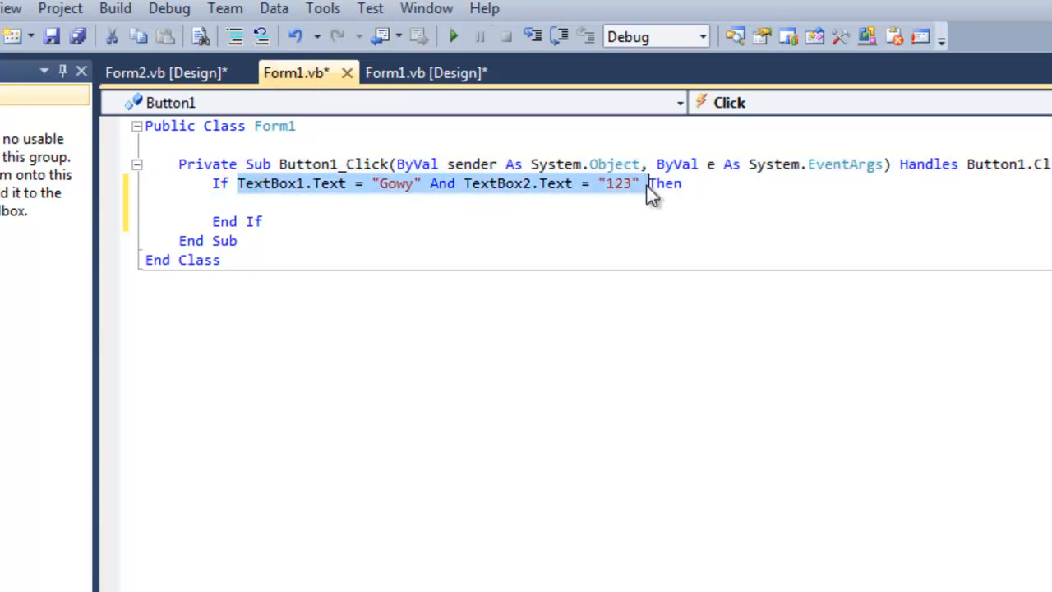
{"action": "left_click", "coordinate": [247, 203]}
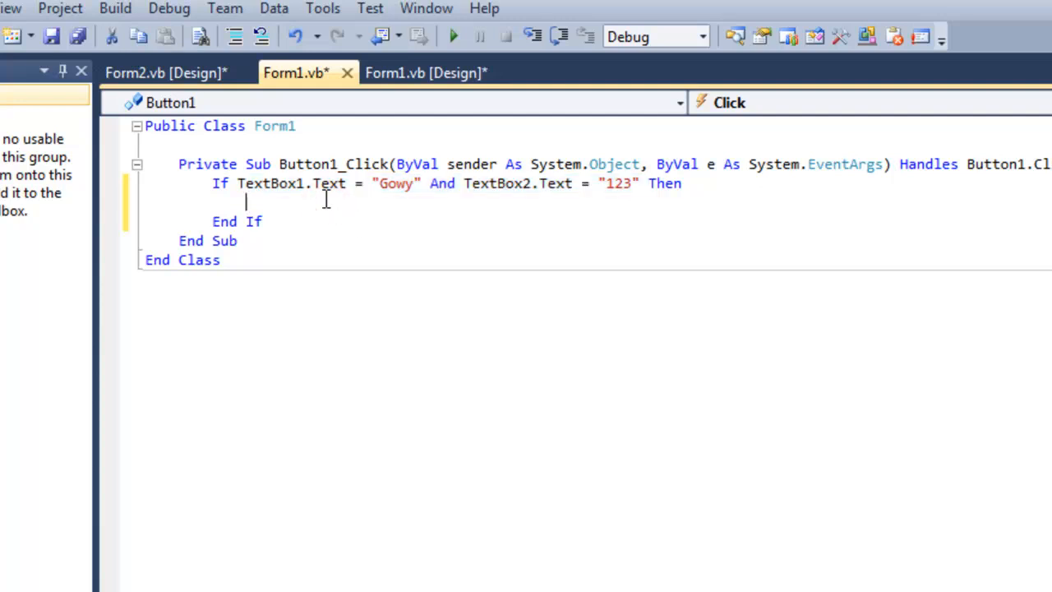
{"action": "type", "text": "Form2"}
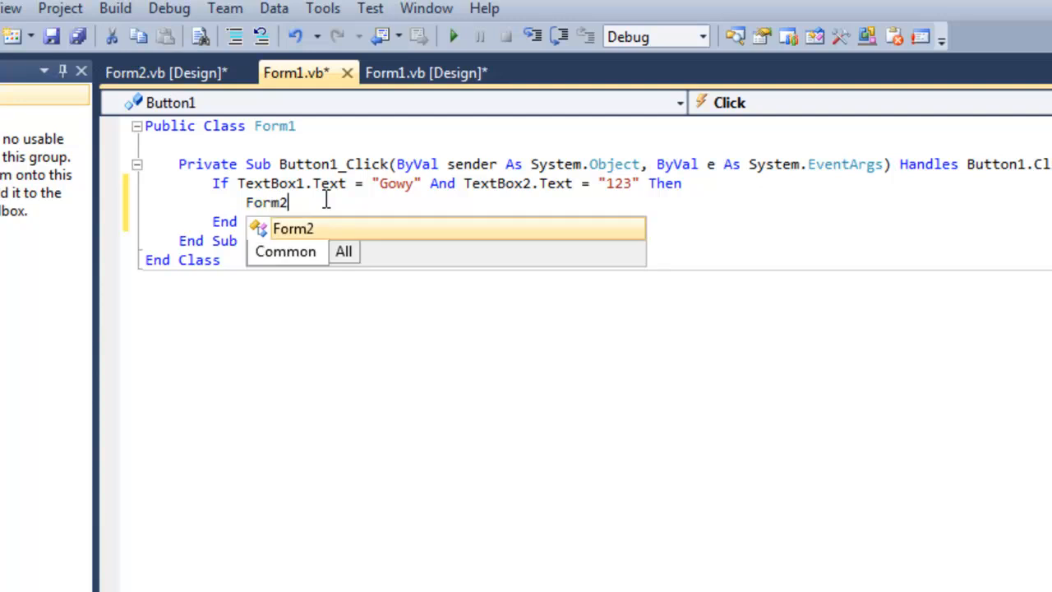
{"action": "type", "text": ".Show()("}
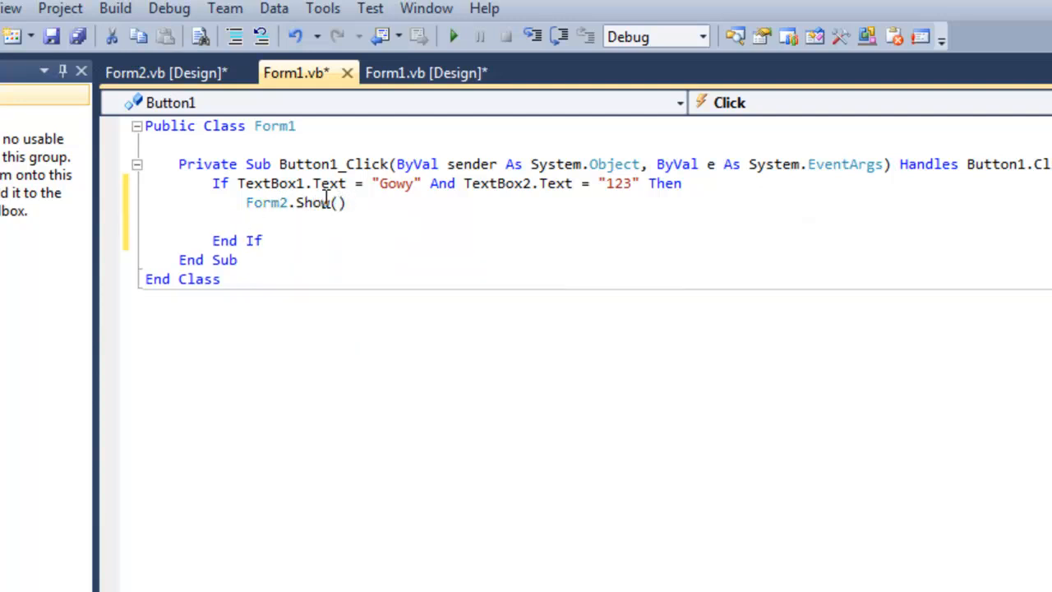
{"action": "type", "text": "Me.Hide("}
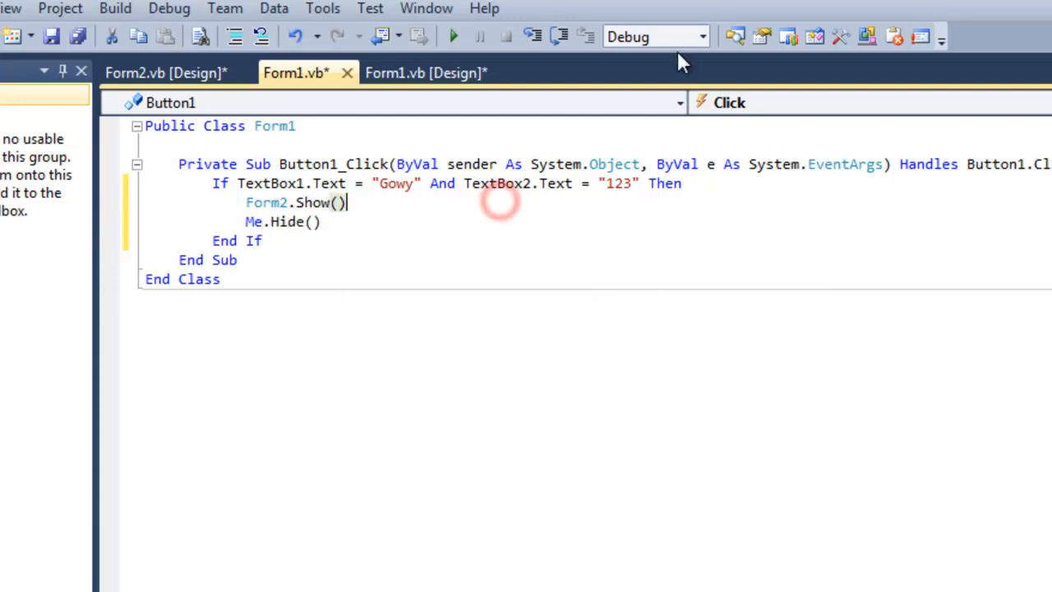
{"action": "left_click", "coordinate": [425, 73]}
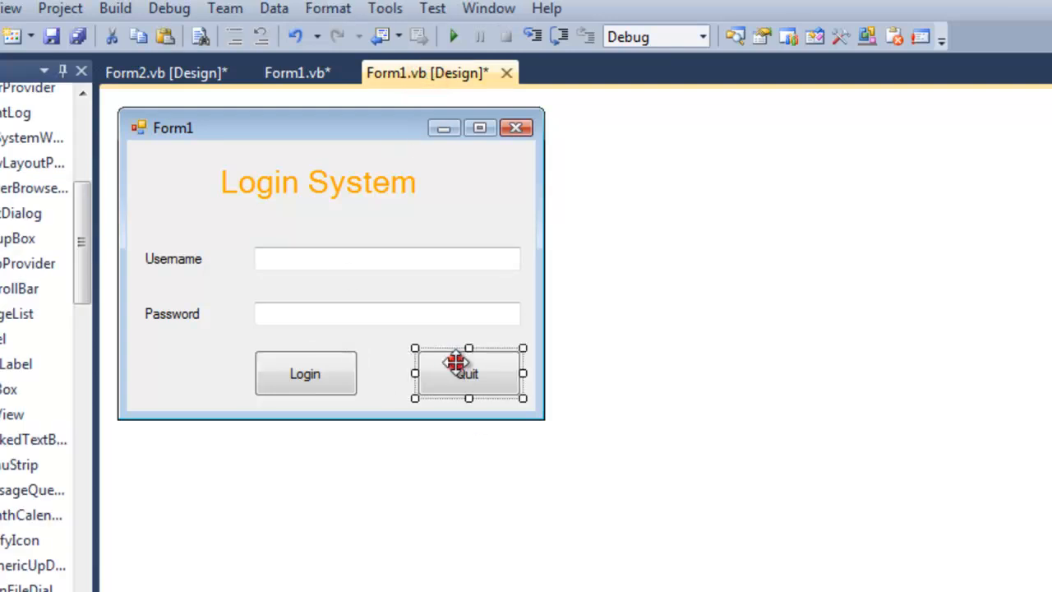
- Add a Button2_Click handler for Quit that calls Me.Close()
{"action": "double_click", "coordinate": [465, 373]}
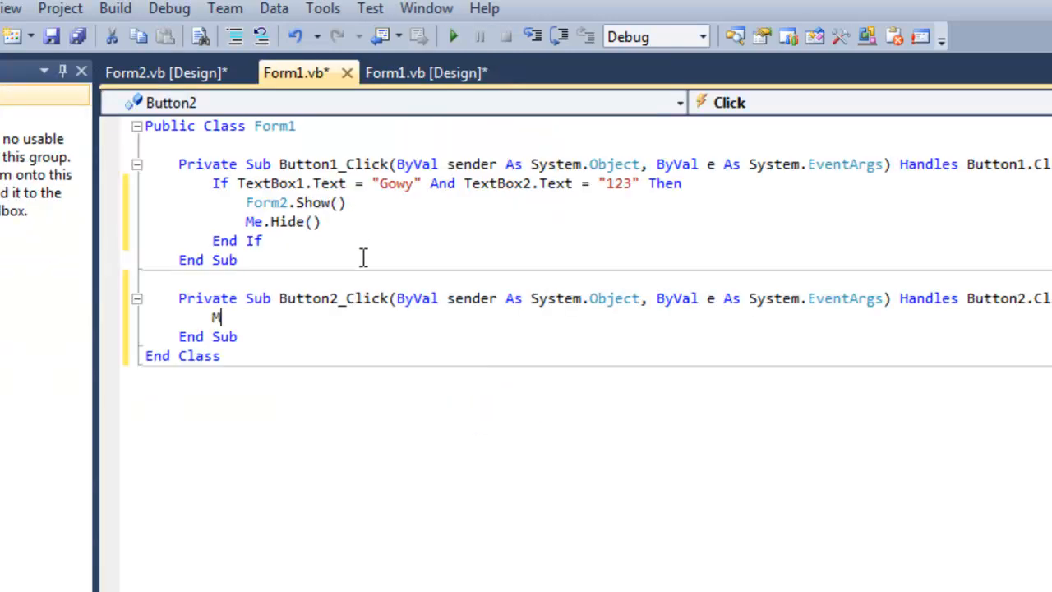
{"action": "type", "text": "e.Close"}
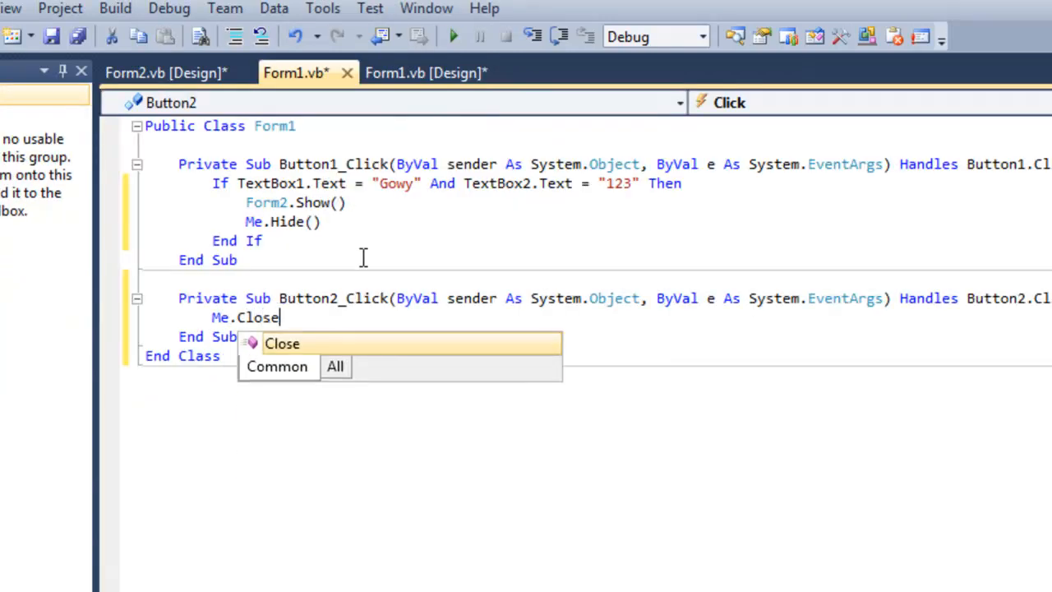
{"action": "type", "text": "8"}
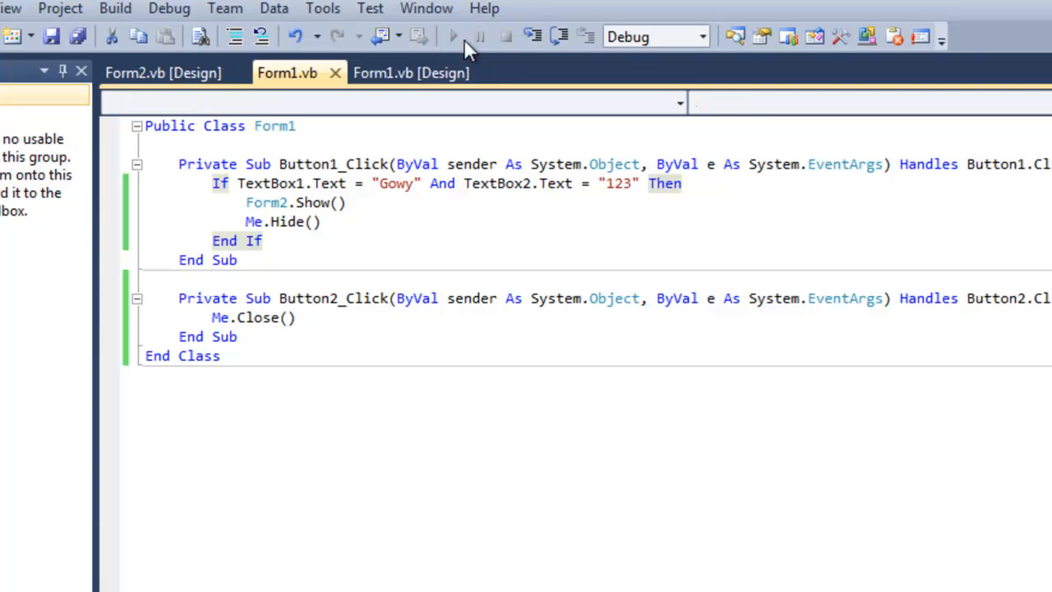
{"action": "left_click", "coordinate": [452, 36]}
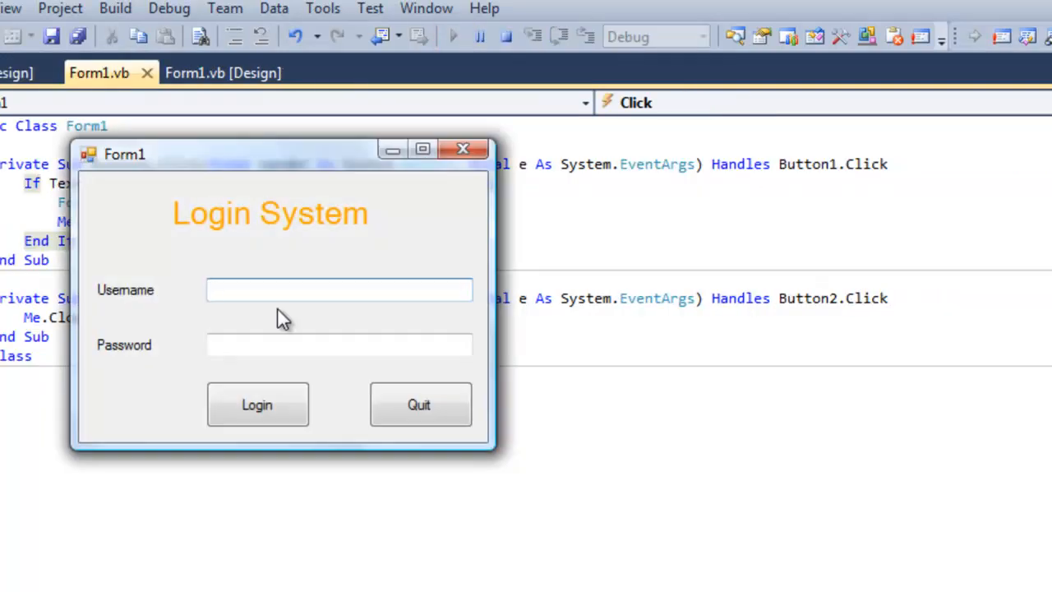
{"action": "type", "text": "123"}
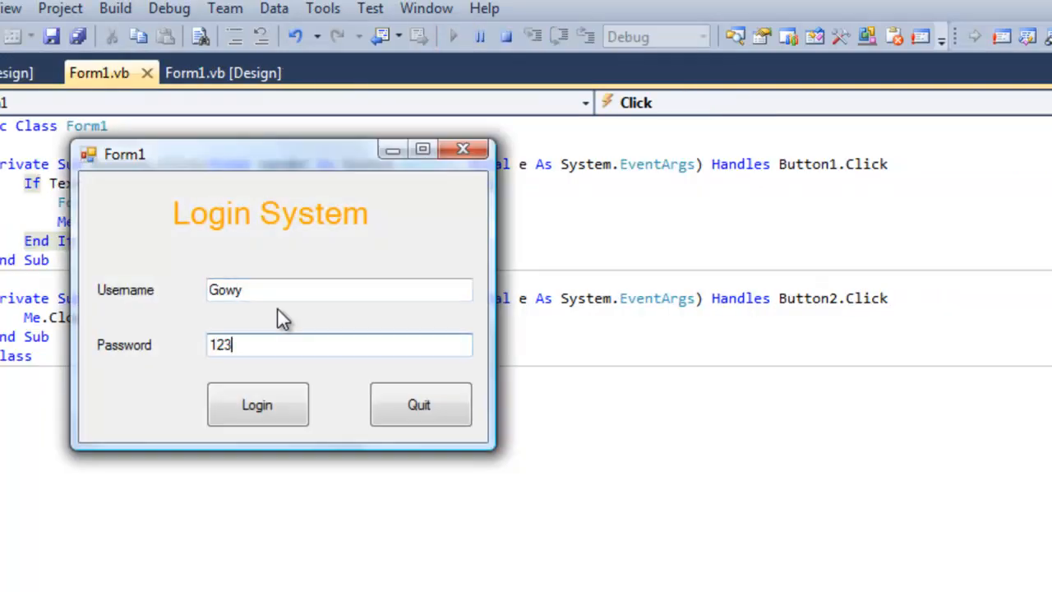
{"action": "left_click", "coordinate": [257, 404]}
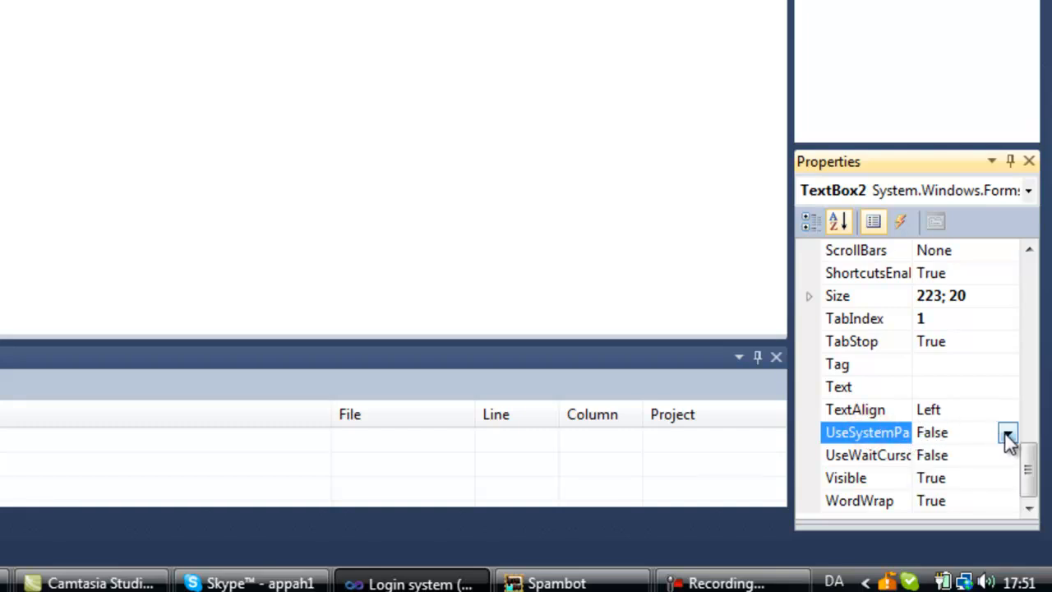
- Set TextBox2's UseSystemPasswordChar property to True
{"action": "left_click", "coordinate": [1005, 432]}
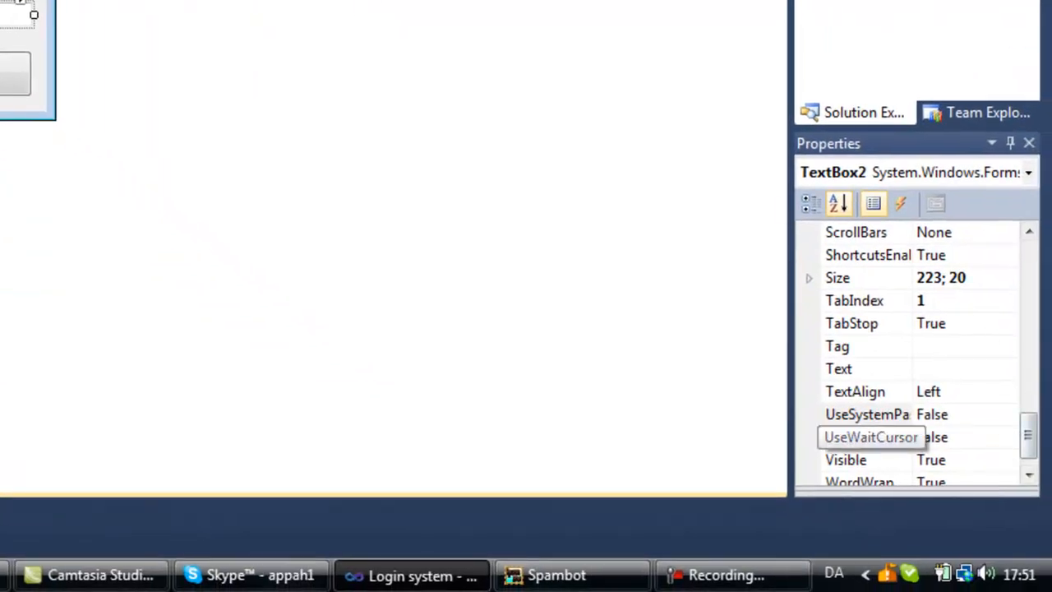
{"action": "left_click", "coordinate": [1029, 414]}
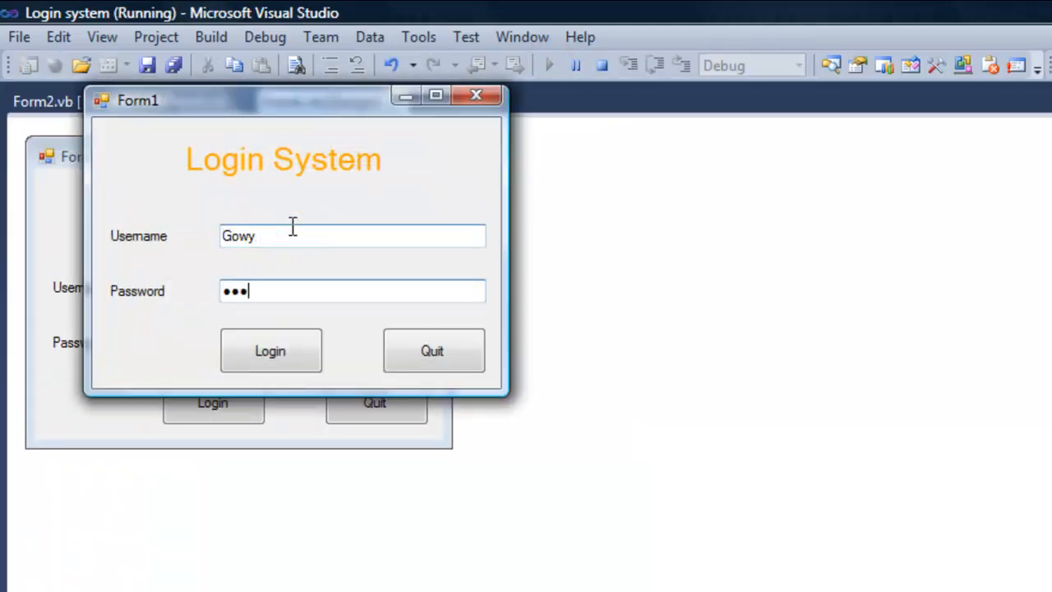
- Submit the Gowy login with the masked password and end the test run
{"action": "left_click", "coordinate": [271, 351]}
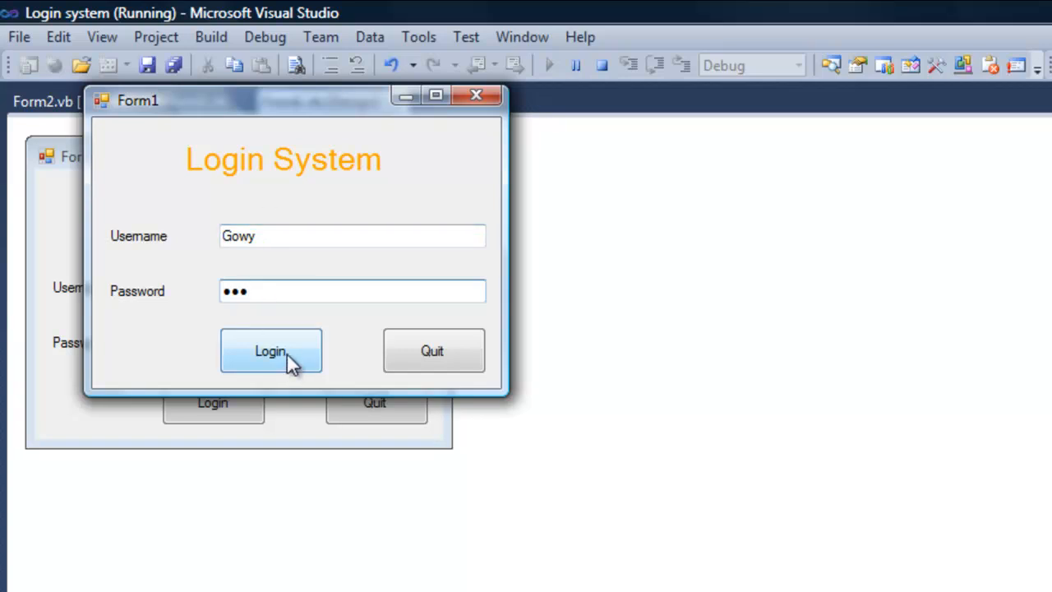
{"action": "left_click", "coordinate": [602, 65]}
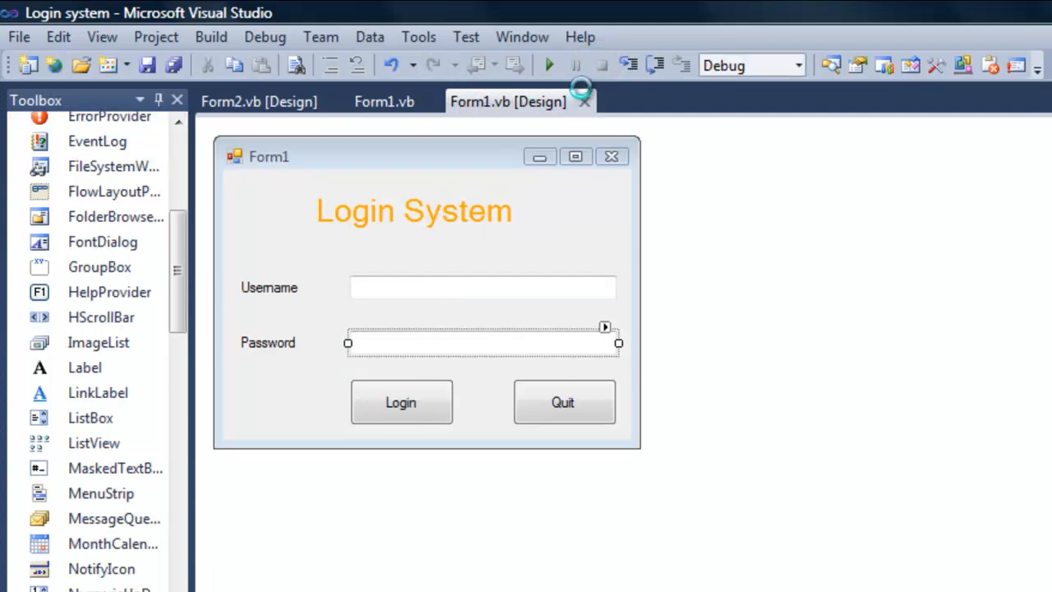
- Switch to the Form2.vb [Design] tab to show Form2's blank designer
{"action": "left_click", "coordinate": [550, 65]}
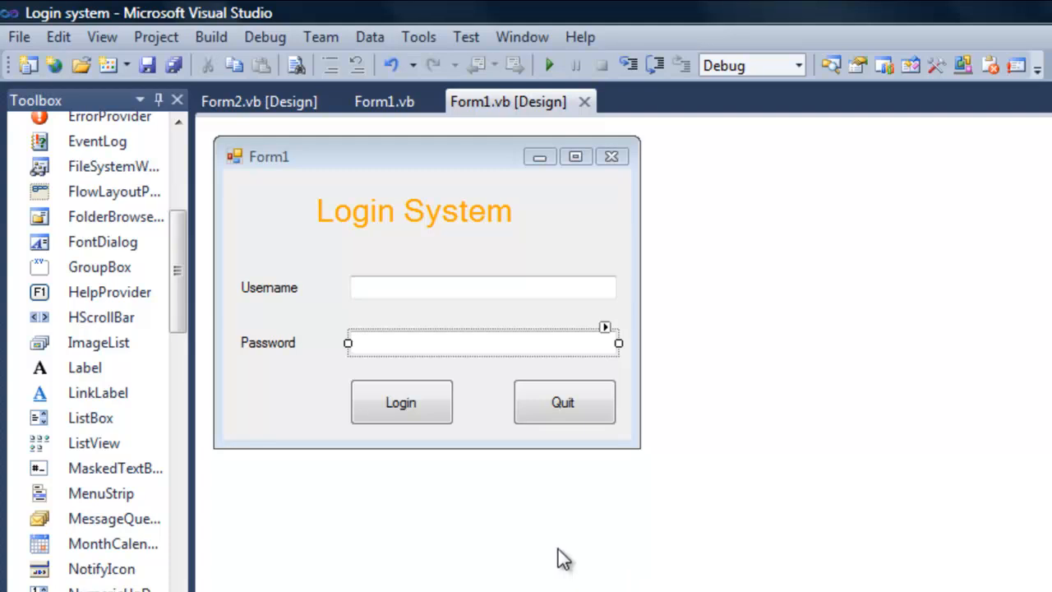
{"action": "left_click", "coordinate": [258, 101]}
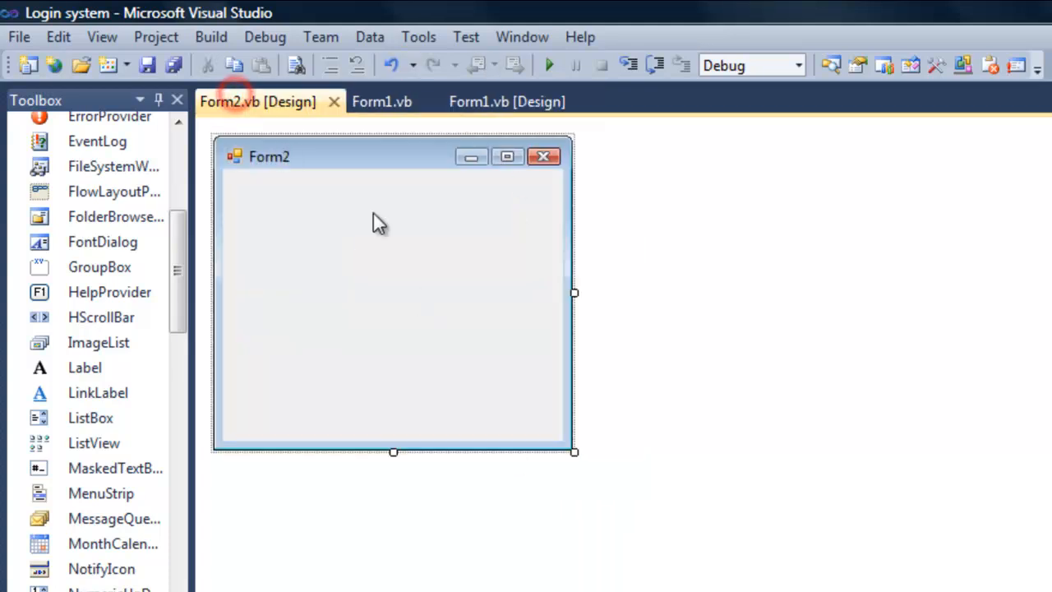